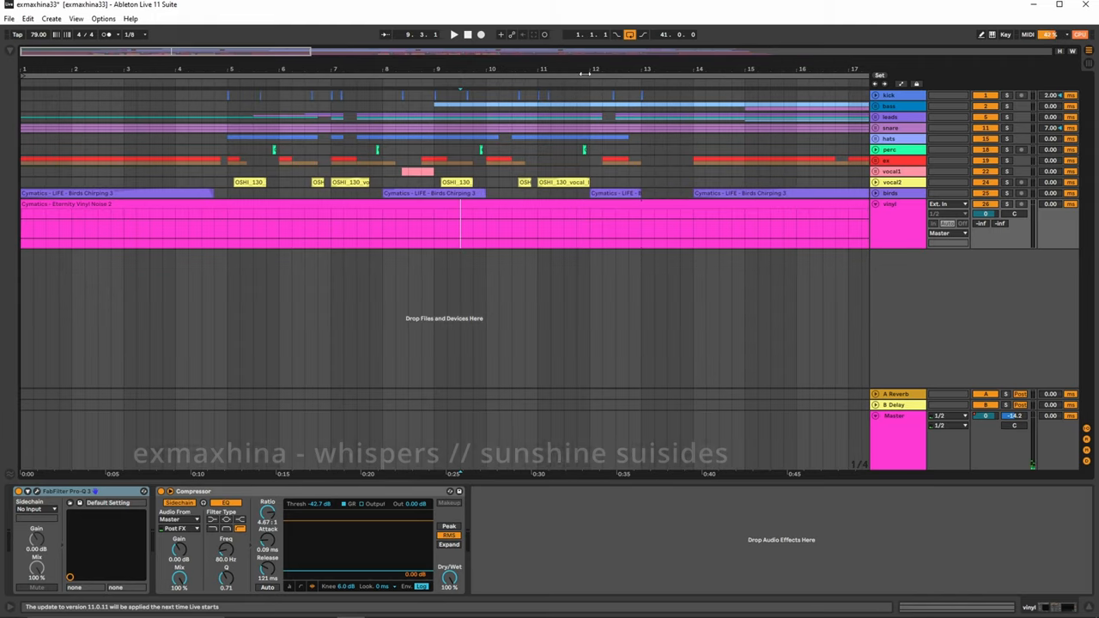
- Start playback and unfold the instrument group to reveal its frozen piano, guitar and string tracks
click(889, 106)
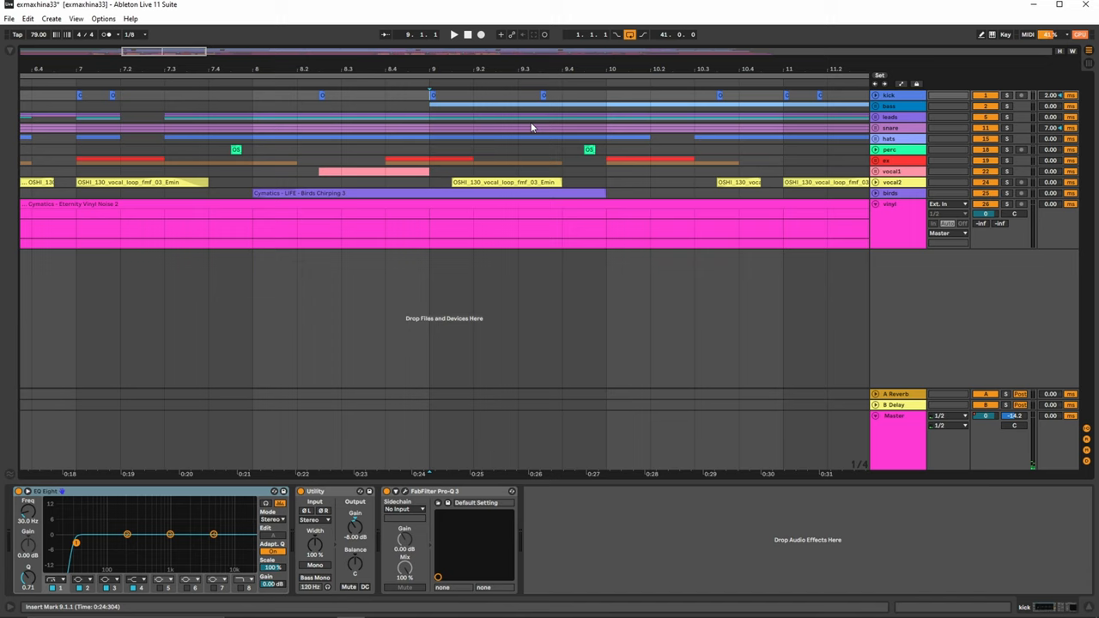
mouse_move(532, 127)
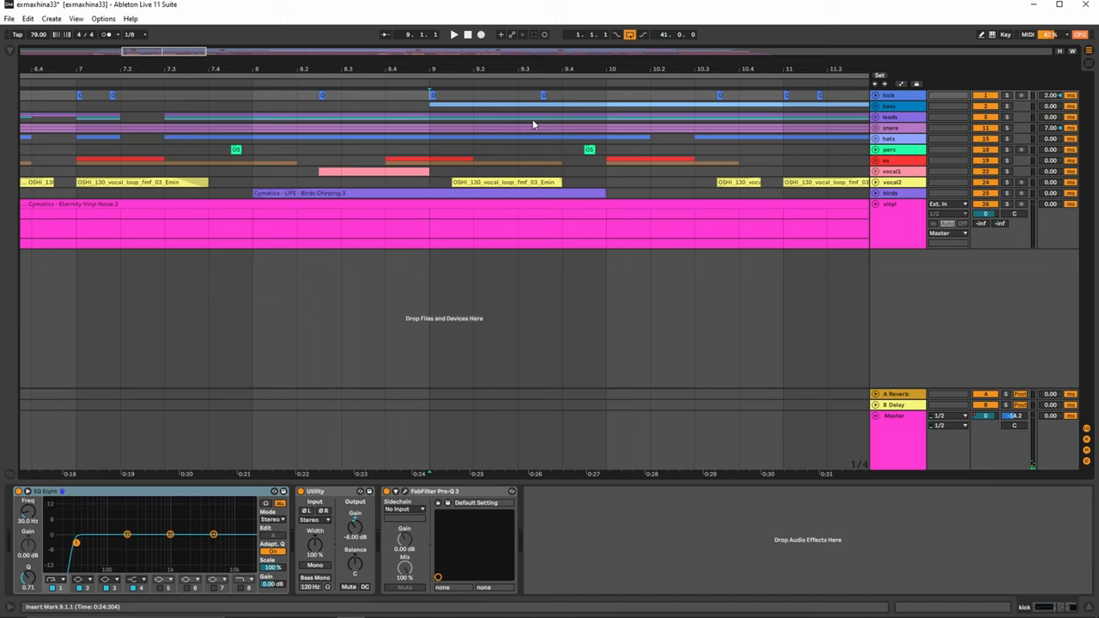
mouse_move(536, 120)
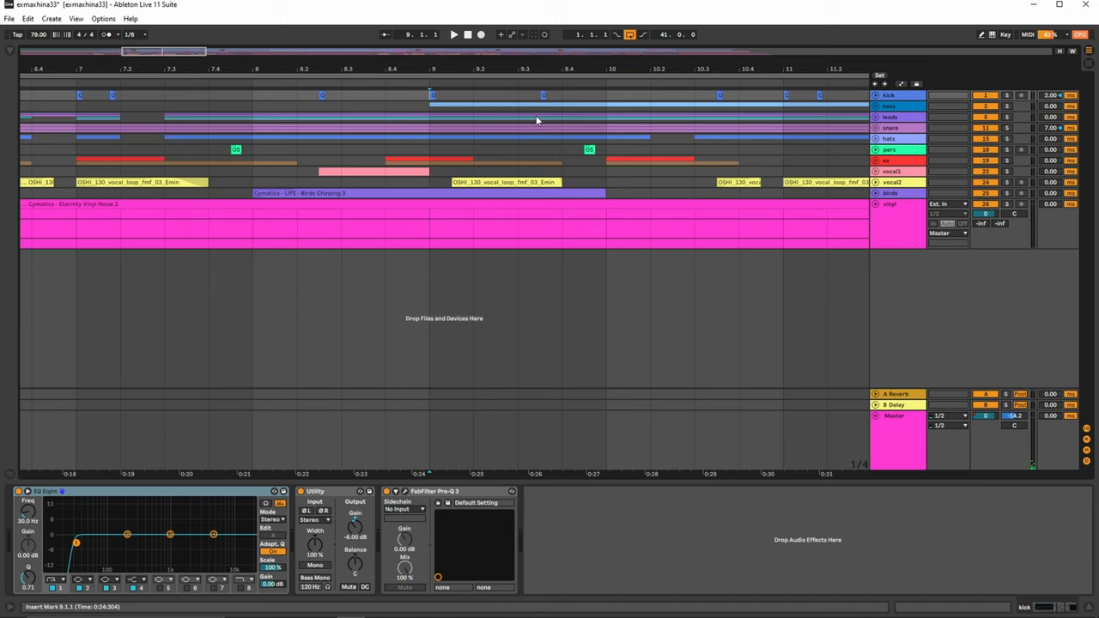
mouse_move(556, 112)
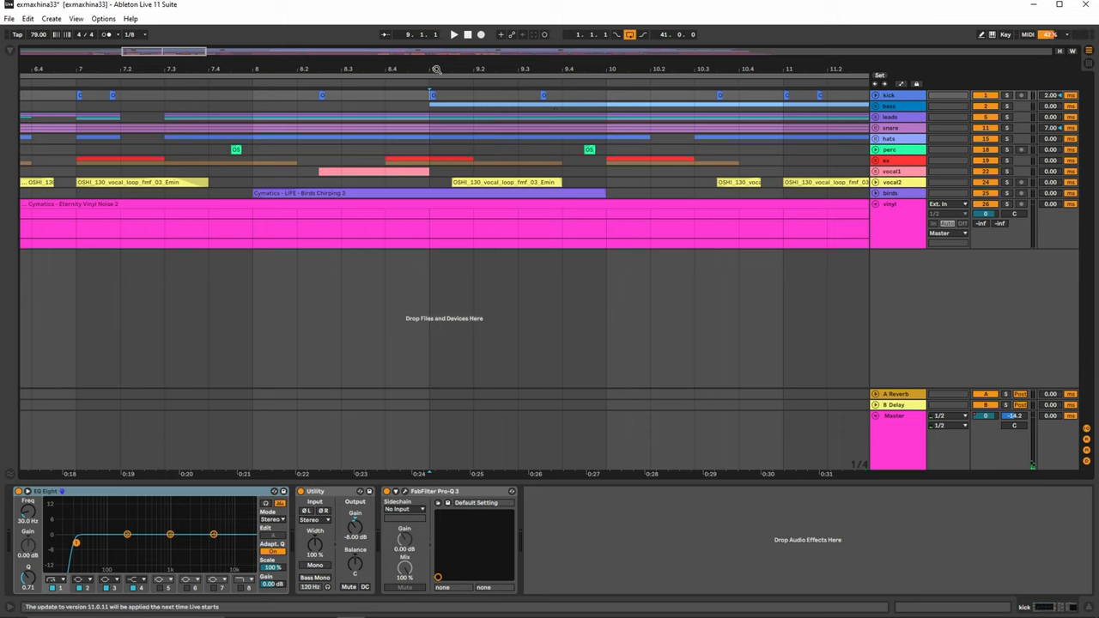
mouse_move(436, 68)
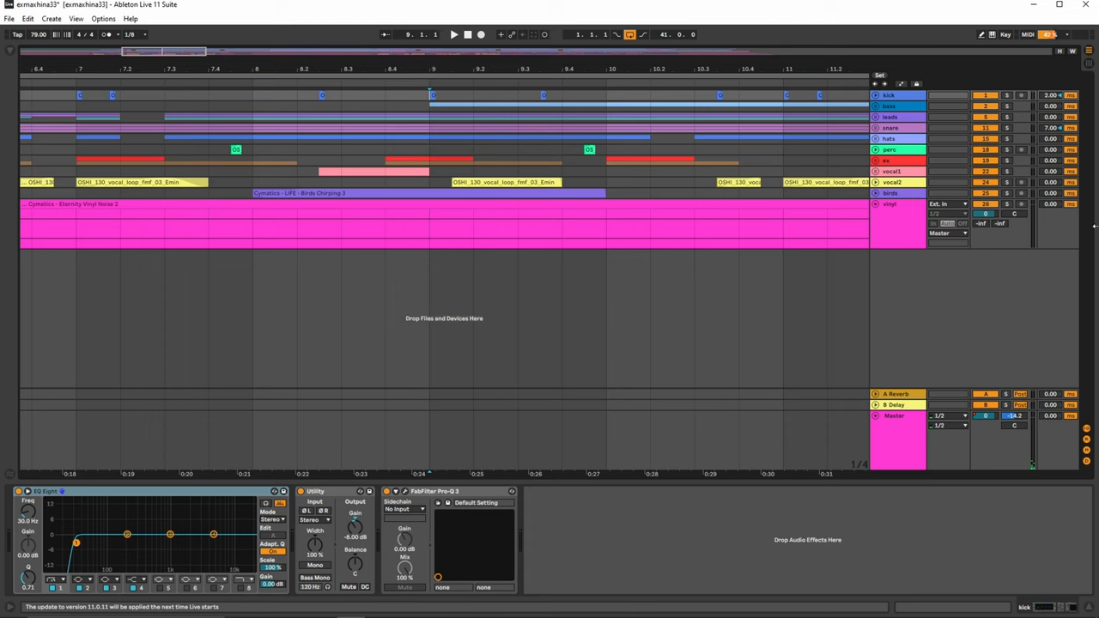
mouse_move(886, 163)
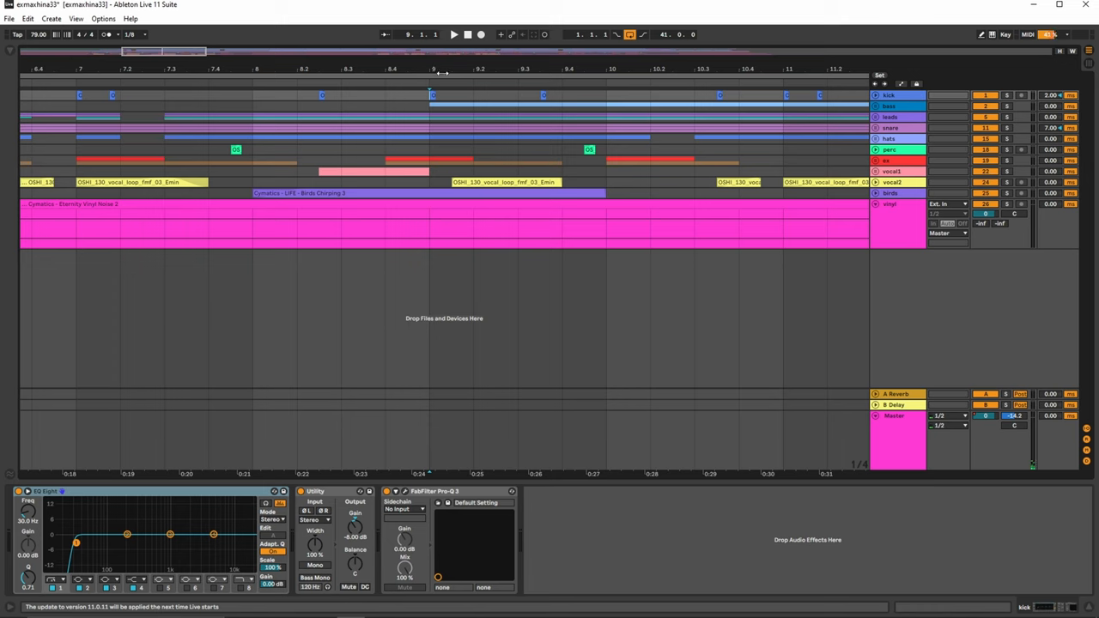
mouse_move(900, 333)
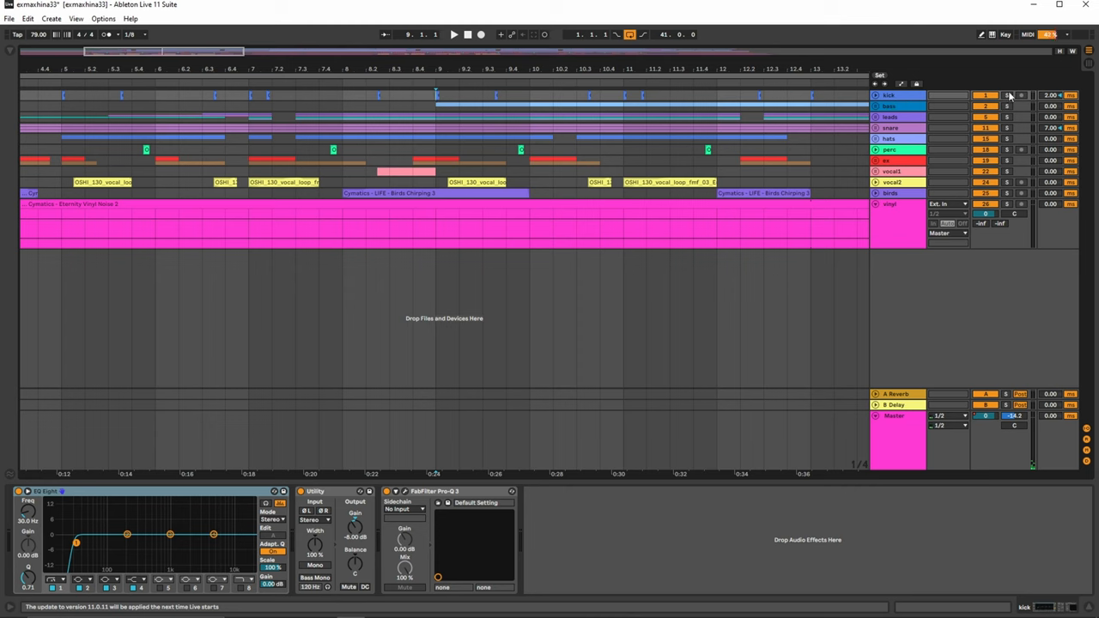
click(453, 34)
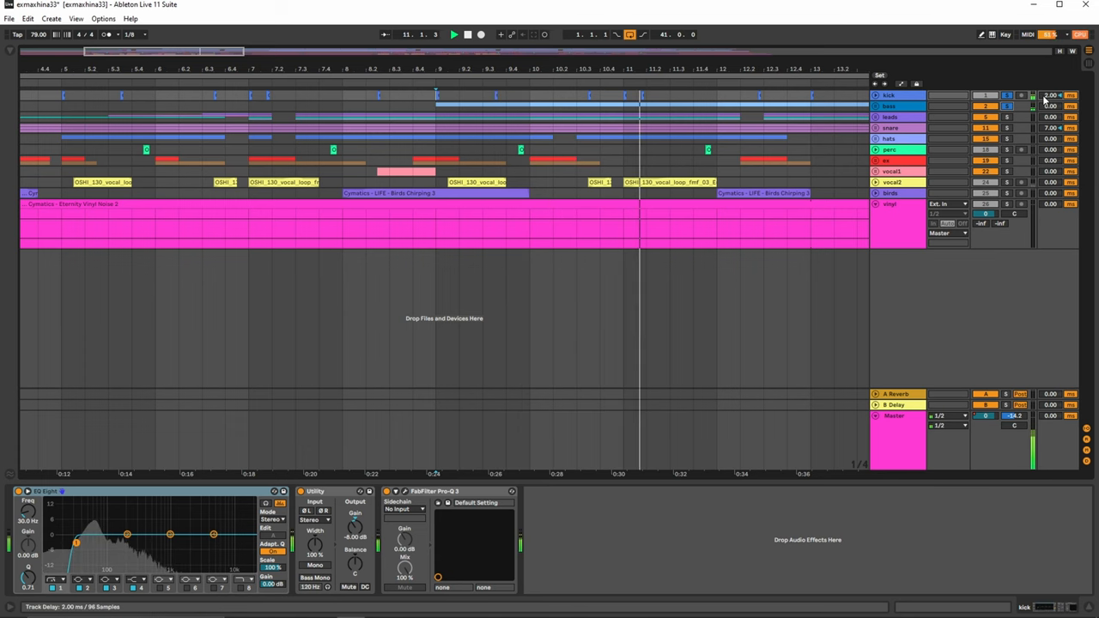
click(453, 34)
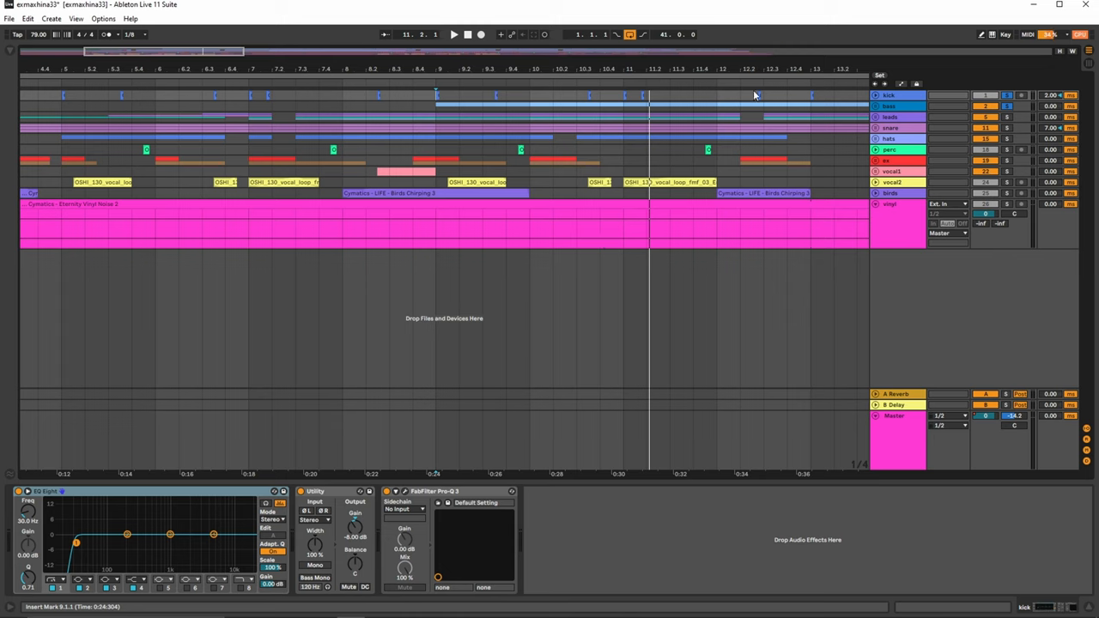
mouse_move(639, 109)
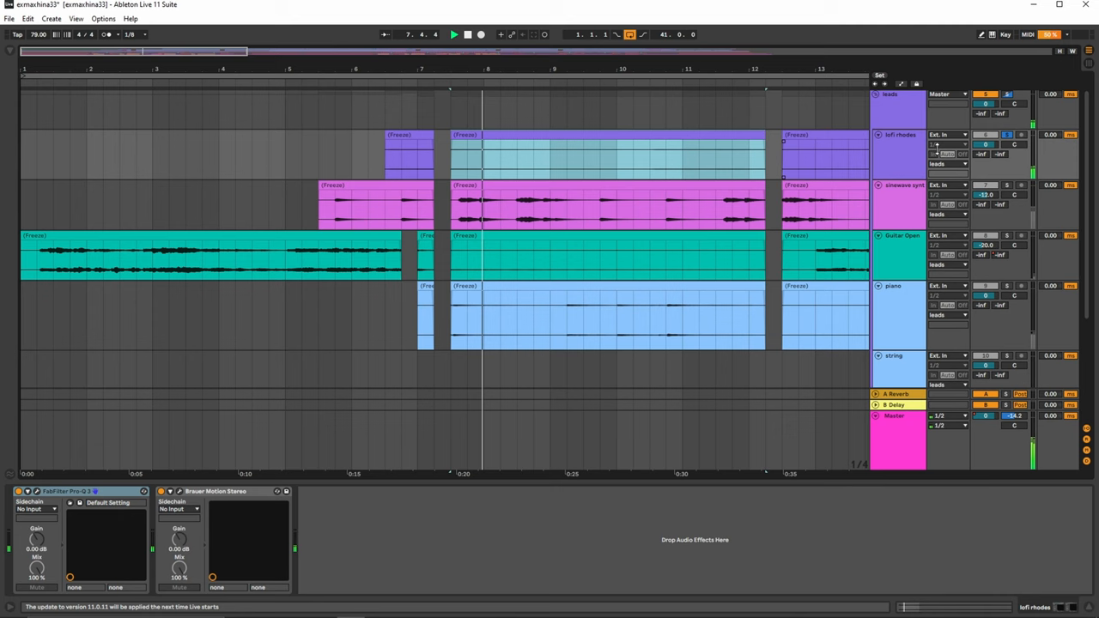
click(1006, 134)
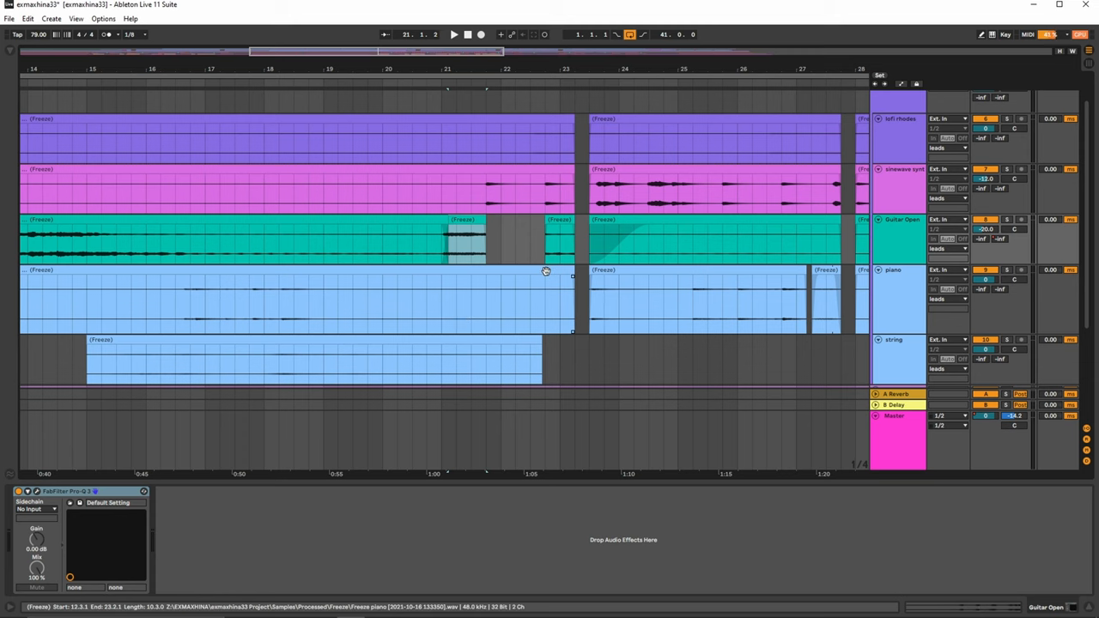
- Fold the instrument group and show the drum group's snare tracks with their Auto Filter chain
click(454, 35)
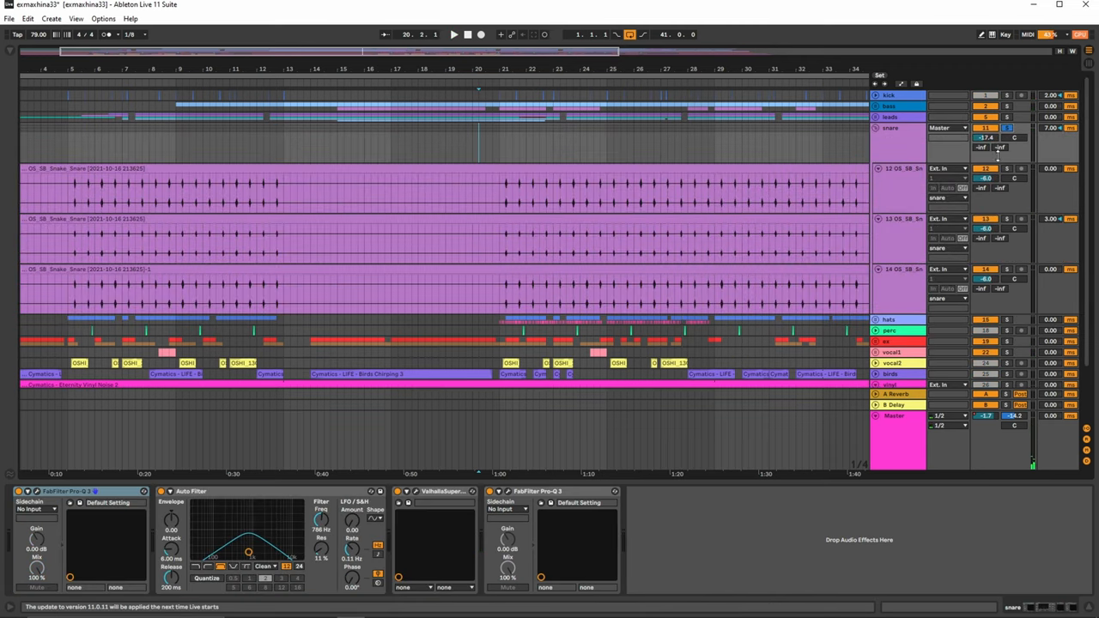
- Inspect a drum track's automatable parameters and scroll down to the hats tracks
click(453, 34)
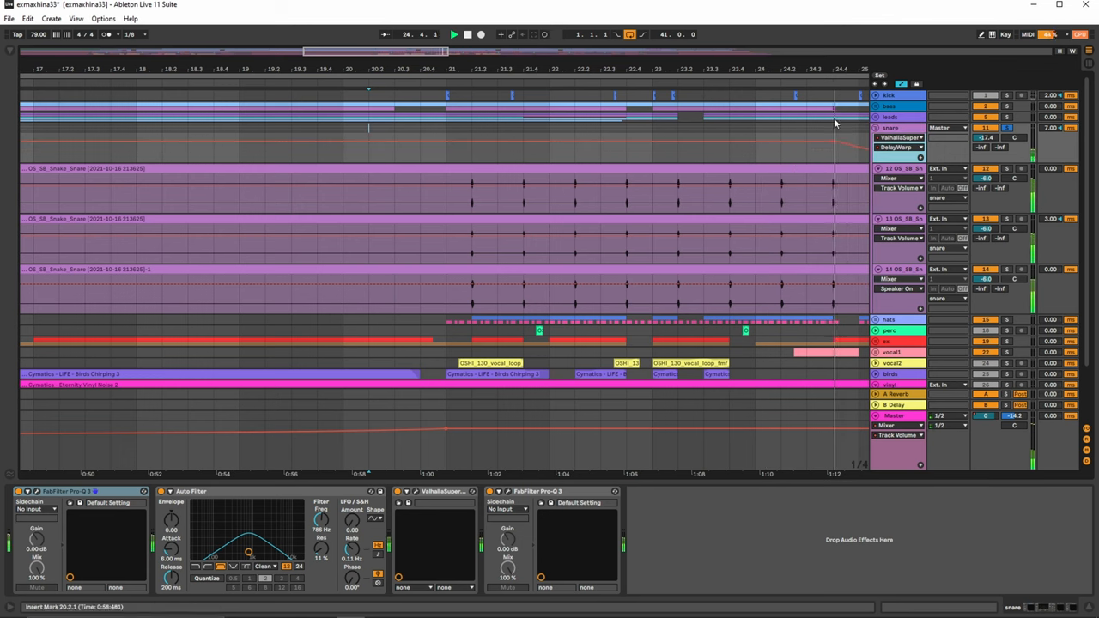
click(896, 148)
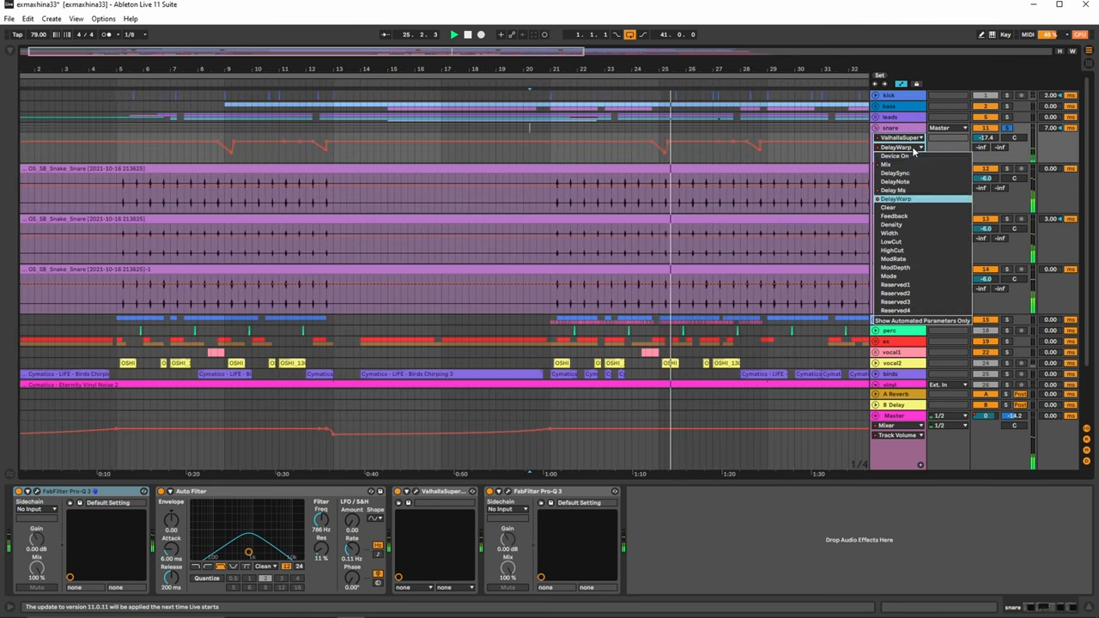
click(896, 199)
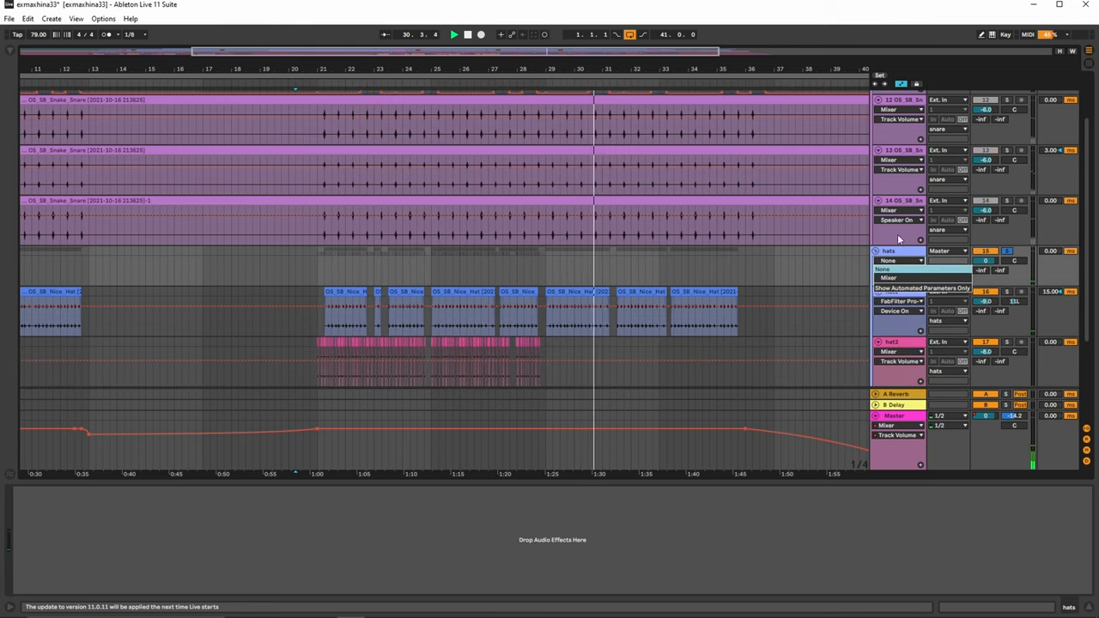
- Select a texture track beneath the snare lanes to show its settings
click(900, 300)
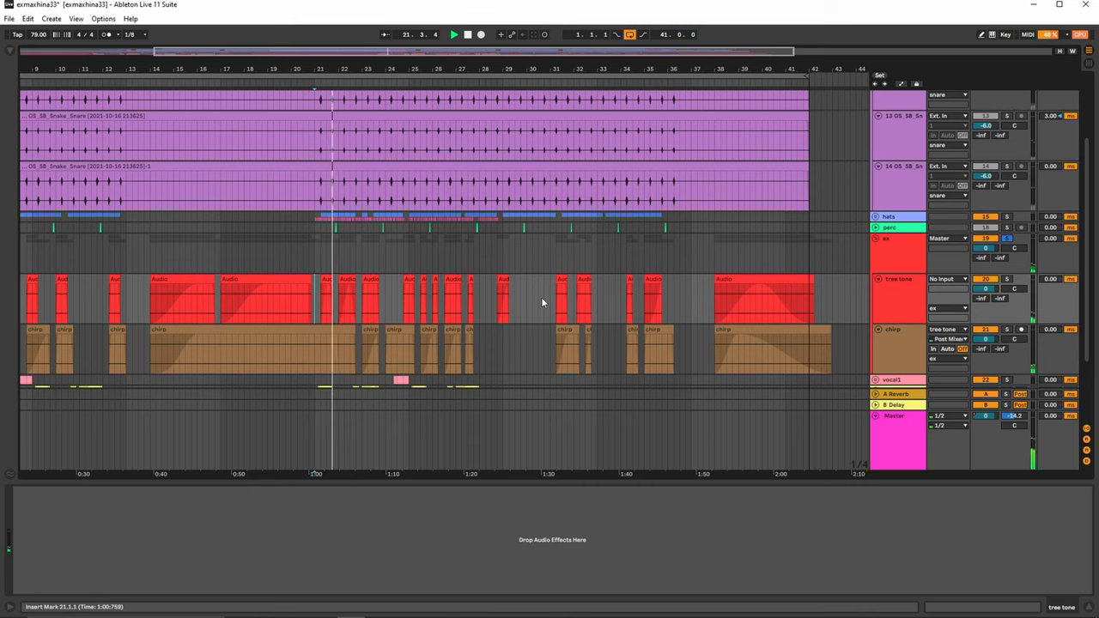
- Show the vinyl track's effects and bring up its FabFilter Pro-Q 3 EQ curve
click(889, 236)
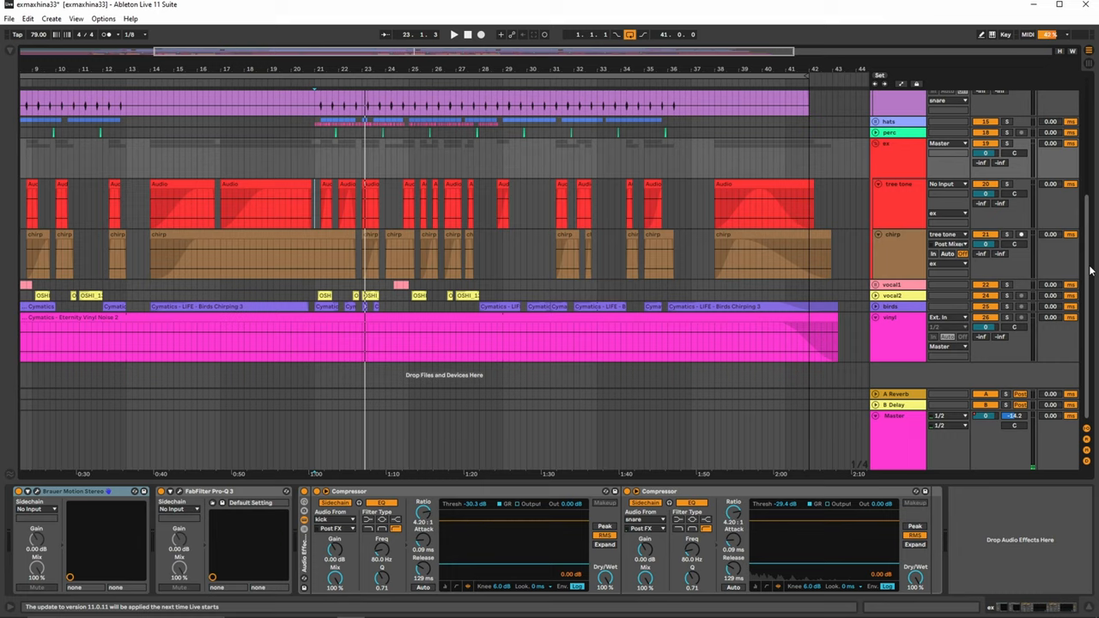
mouse_move(869, 345)
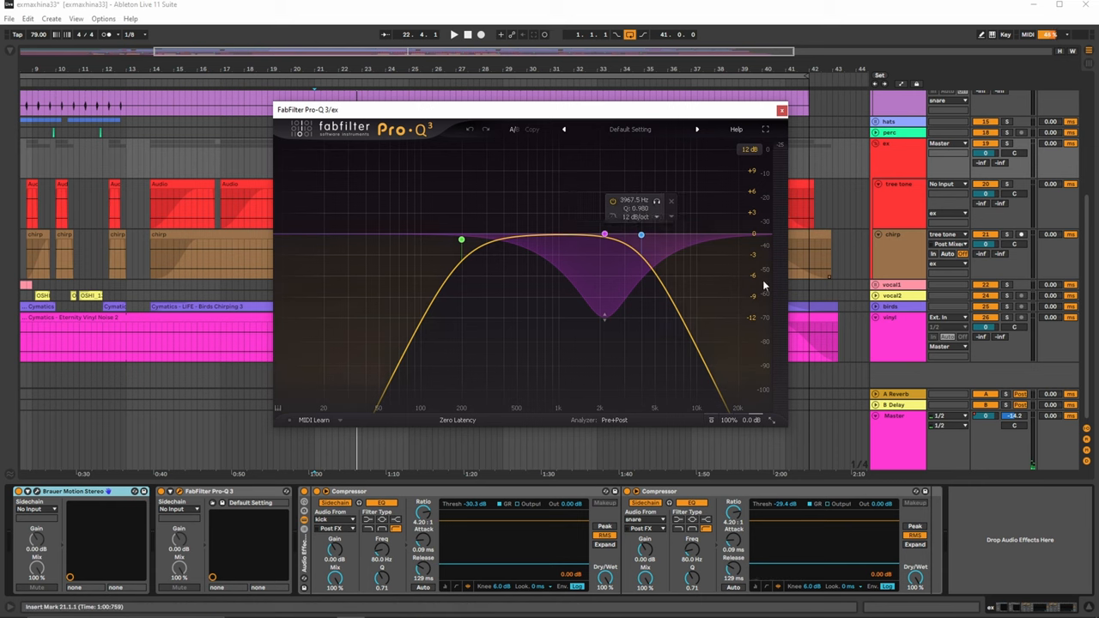
mouse_move(713, 213)
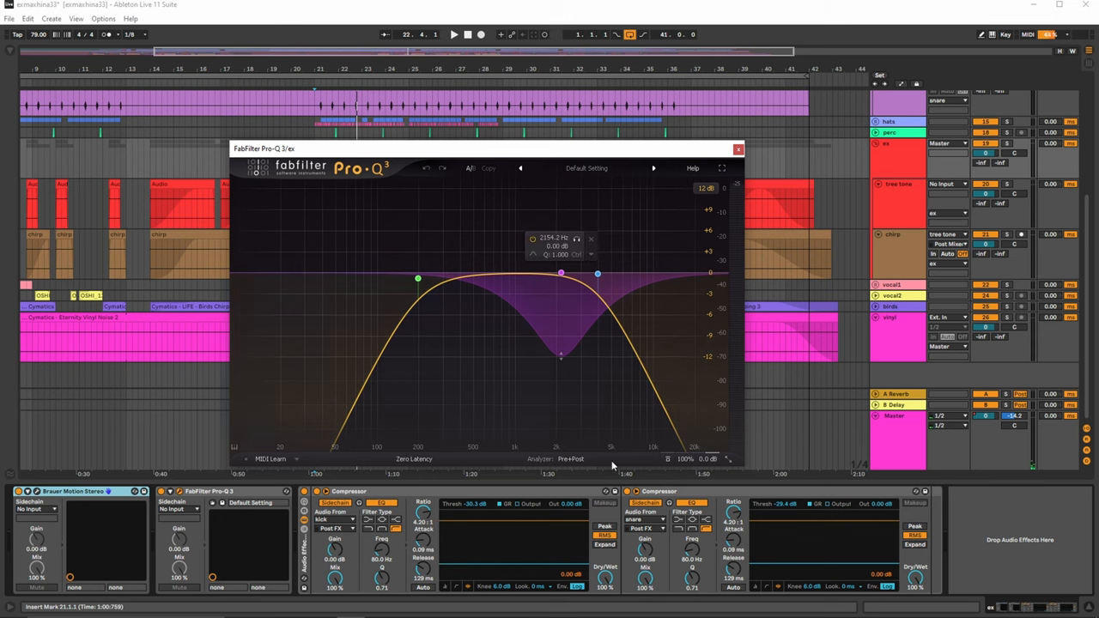
- Close the Pro-Q 3 window and search the Browser for "pro" to list the FabFilter plugins
click(738, 147)
text(pro)
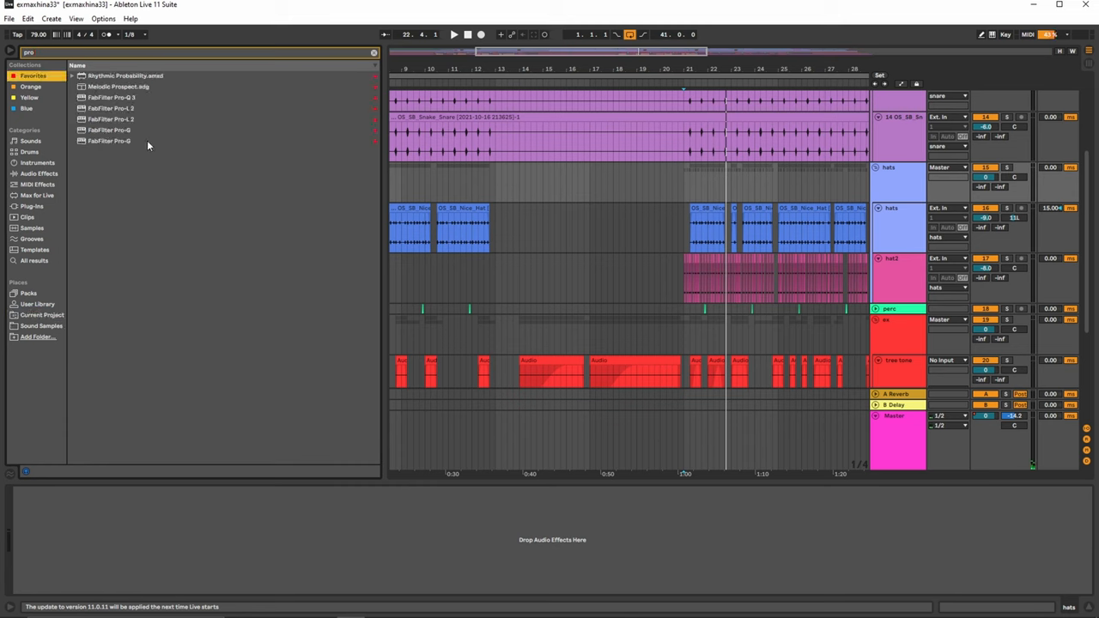
- Load a fresh FabFilter Pro-Q 3 onto a hats track, then move on to the vocal tracks
click(111, 96)
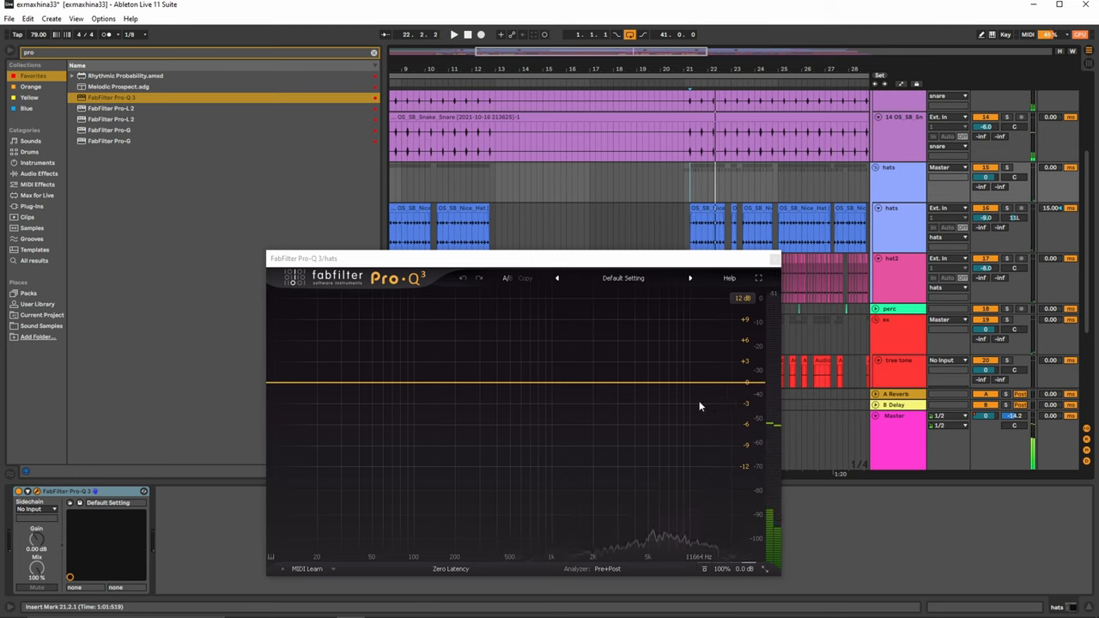
mouse_move(736, 391)
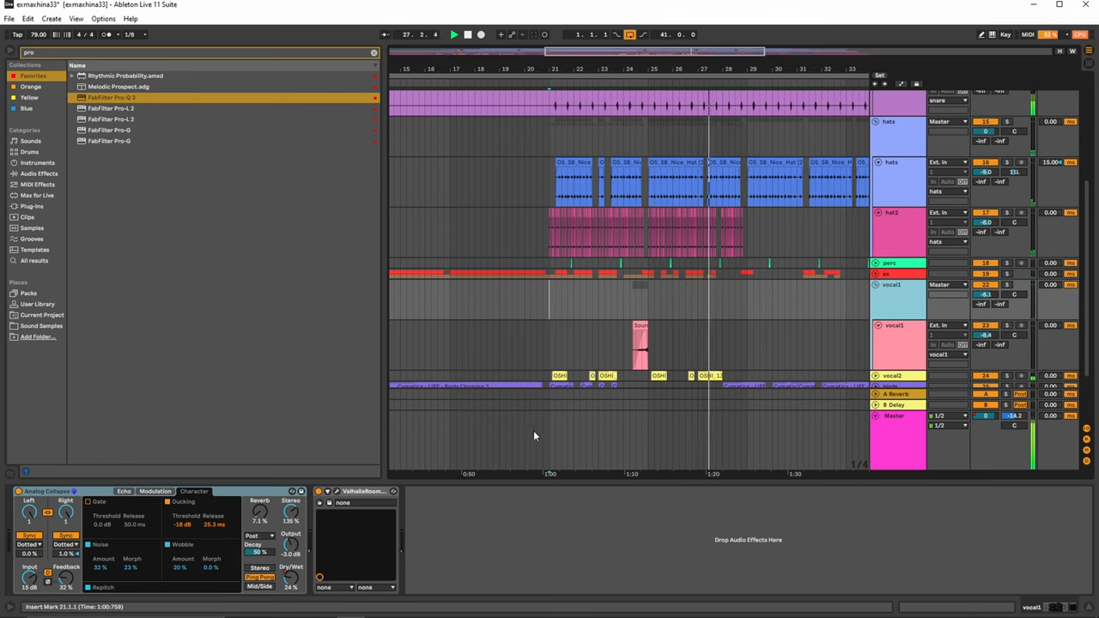
- Open the Cymatics Eternity Vinyl Noise 2 clip on the vinyl track in Clip View
click(453, 34)
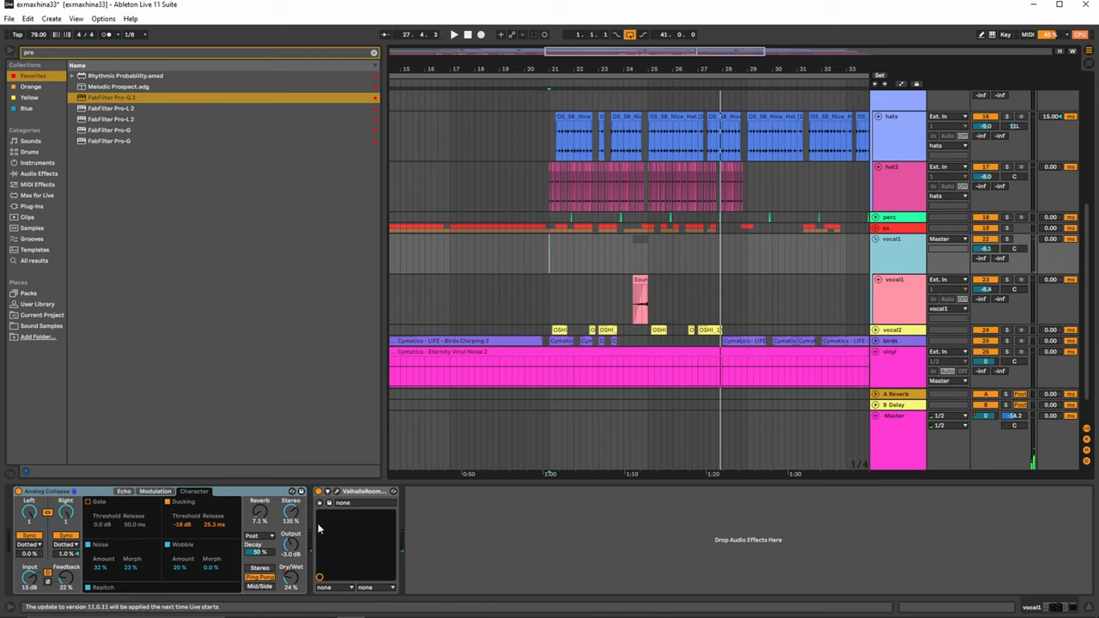
mouse_move(26, 577)
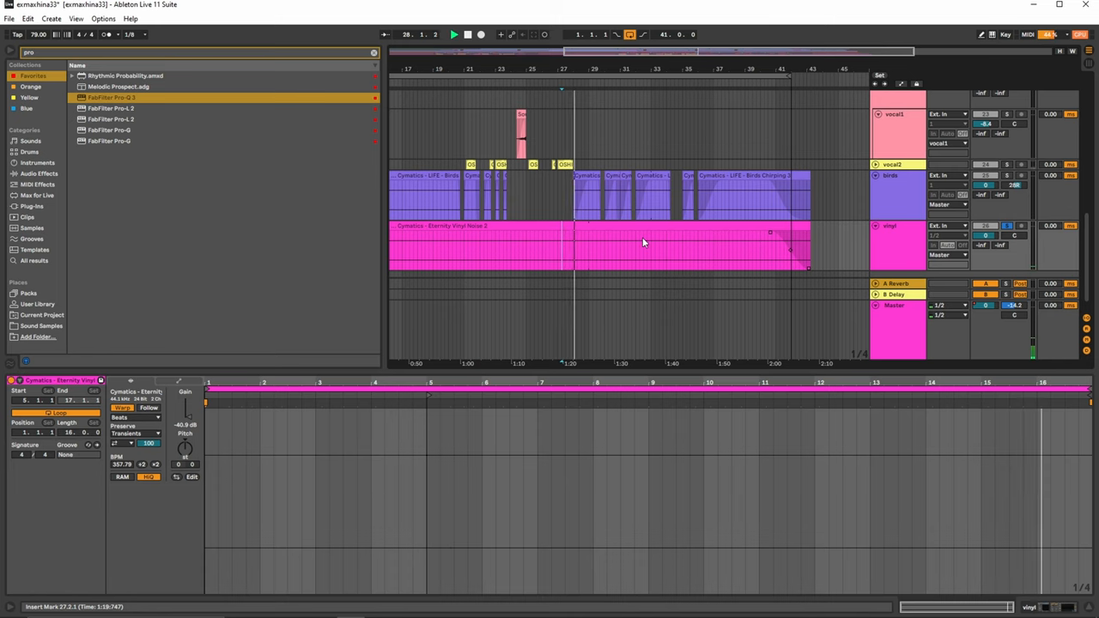
click(644, 244)
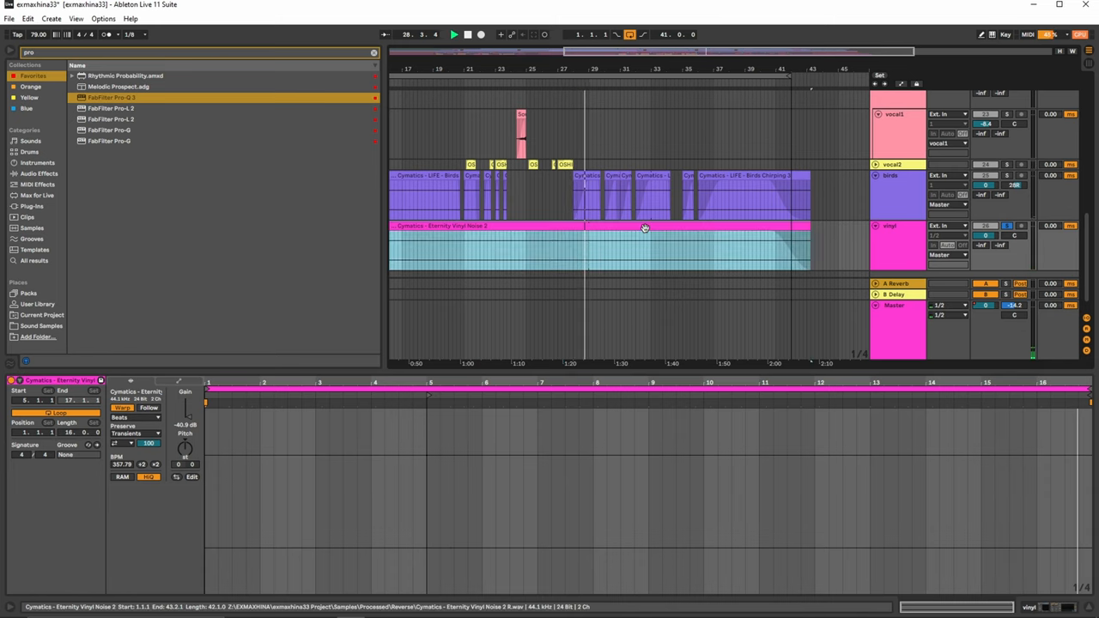